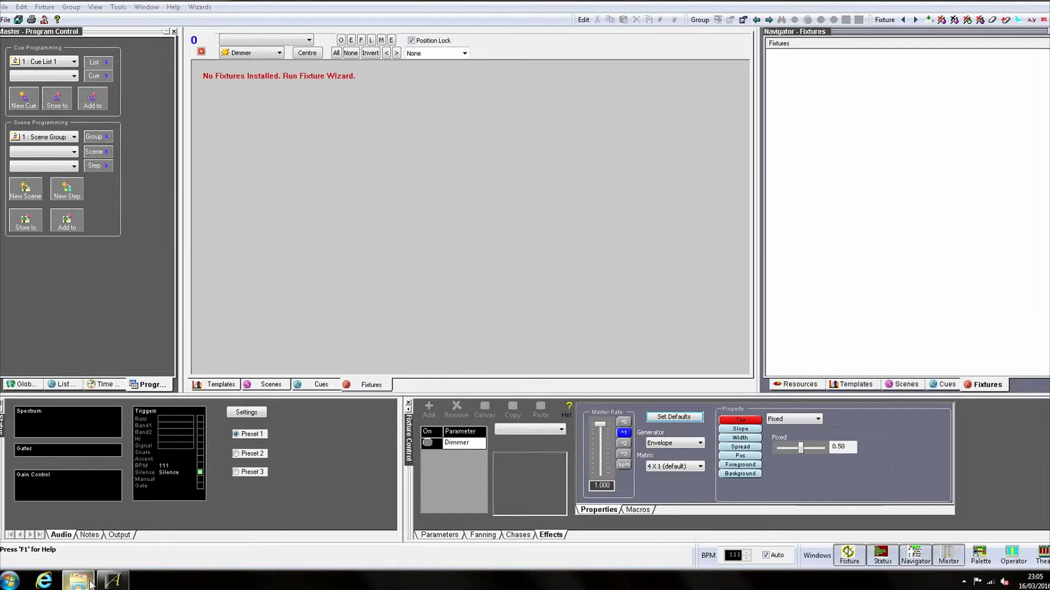
Bring up Windows Explorer on My Workspaces > Templates, listing the ten ShowCAD template files
{"action": "left_click", "coordinate": [75, 577]}
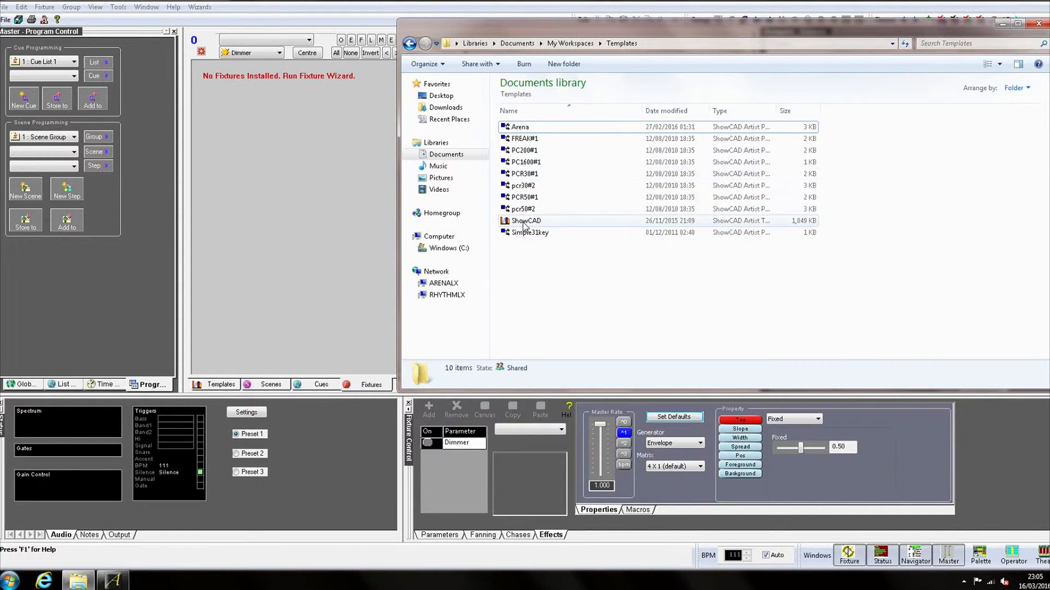
{"action": "mouse_move", "coordinate": [526, 221]}
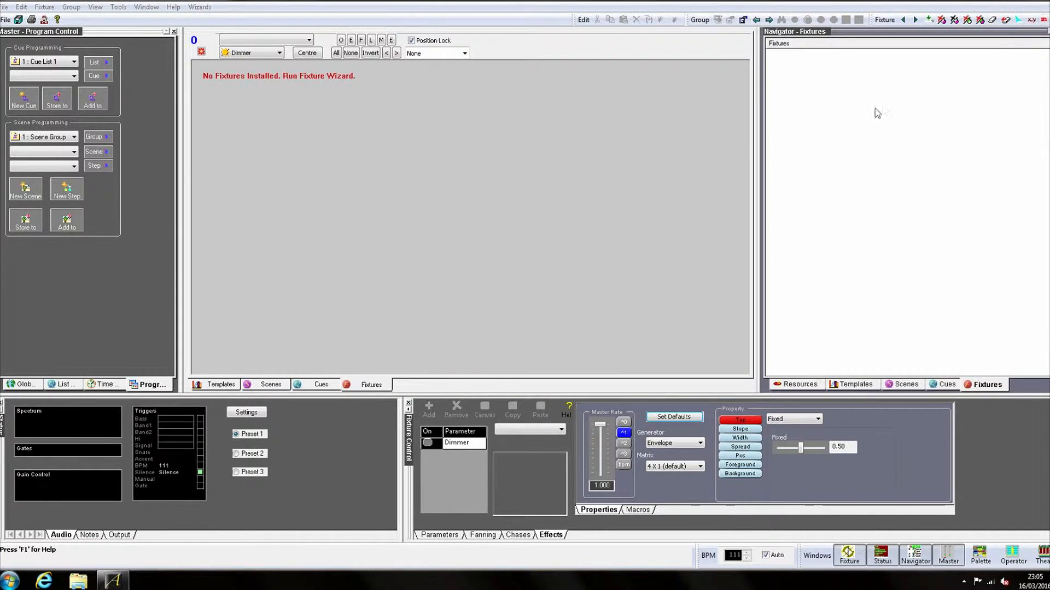
{"action": "mouse_move", "coordinate": [648, 190]}
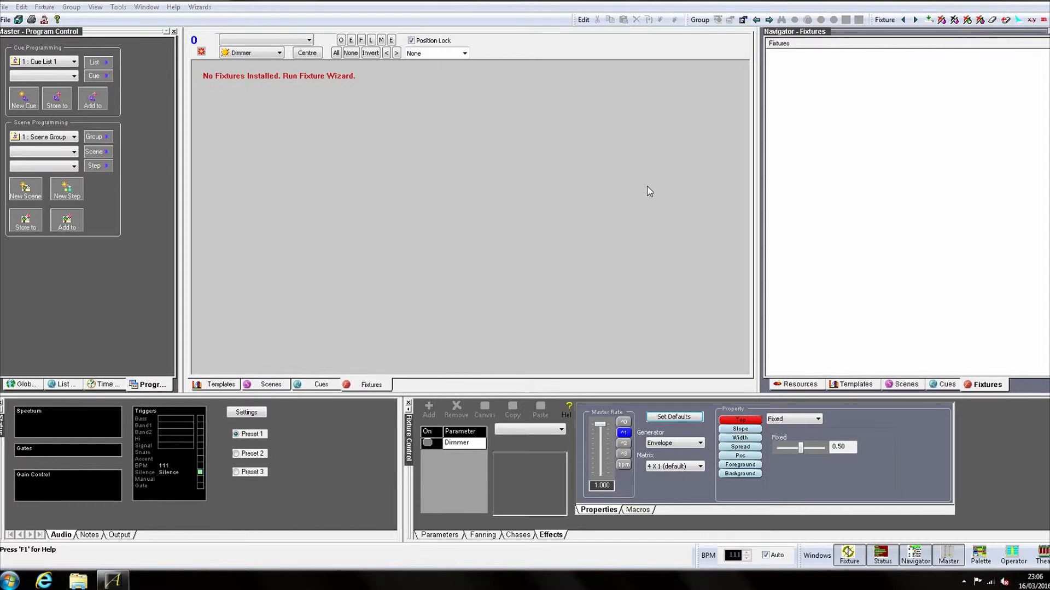
Launch the Fixture Wizard from the Wizards menu and choose the Complex fixture type
{"action": "left_click", "coordinate": [203, 6]}
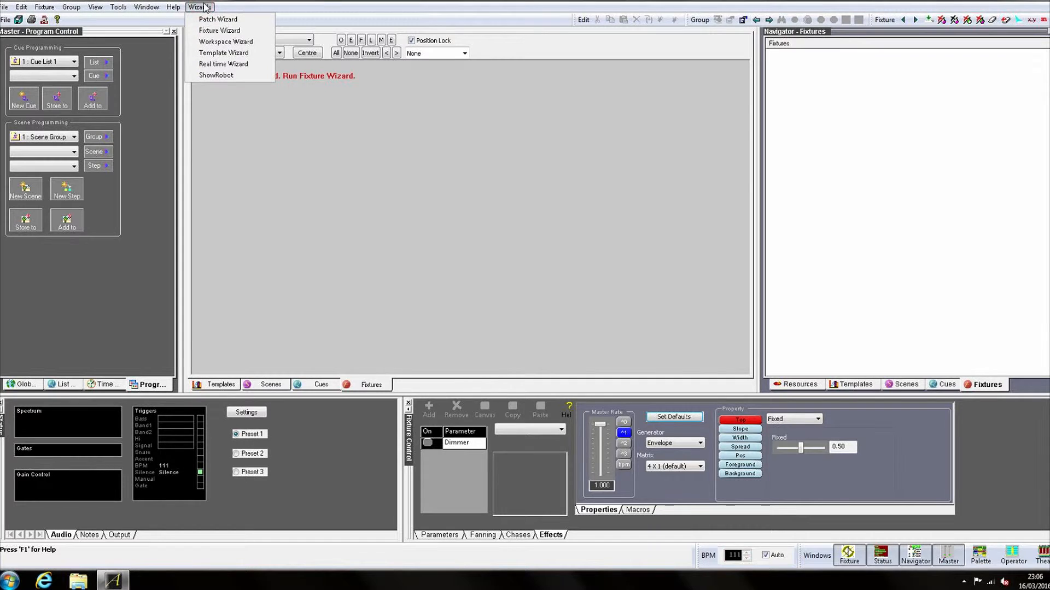
{"action": "mouse_move", "coordinate": [226, 30]}
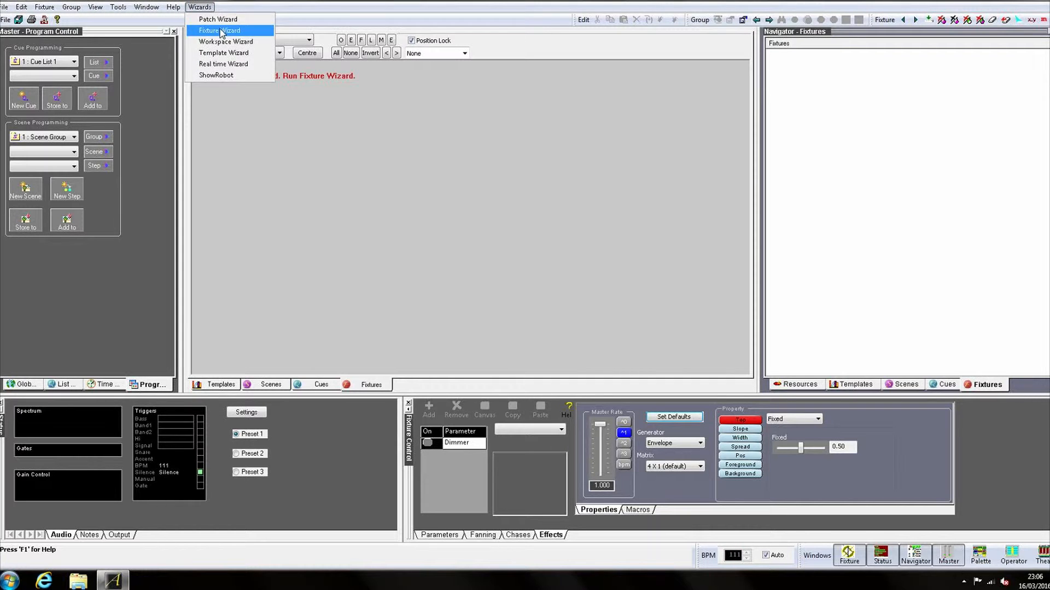
{"action": "left_click", "coordinate": [217, 30]}
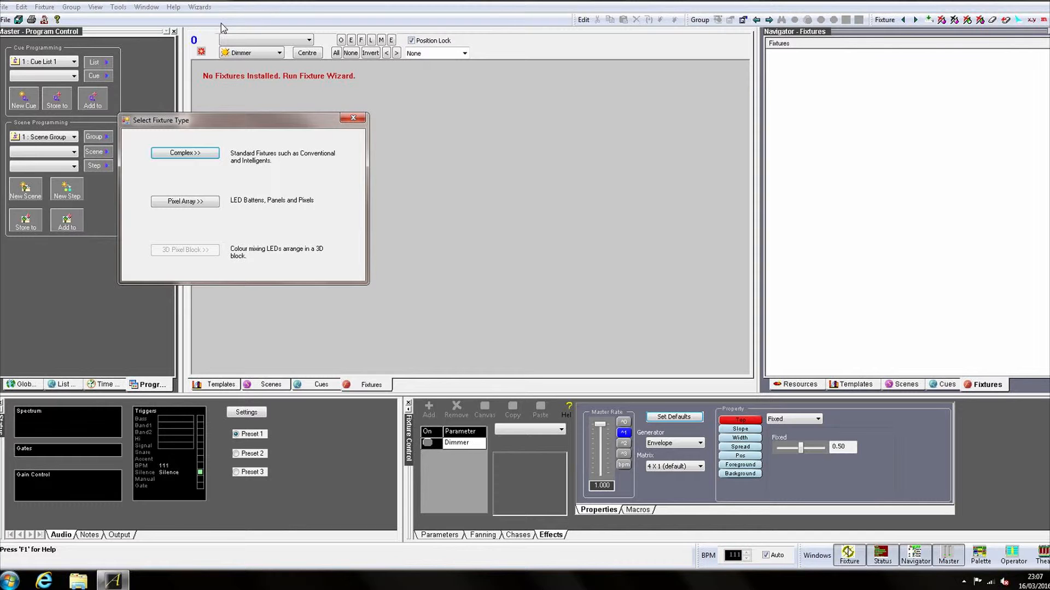
{"action": "left_click", "coordinate": [184, 153]}
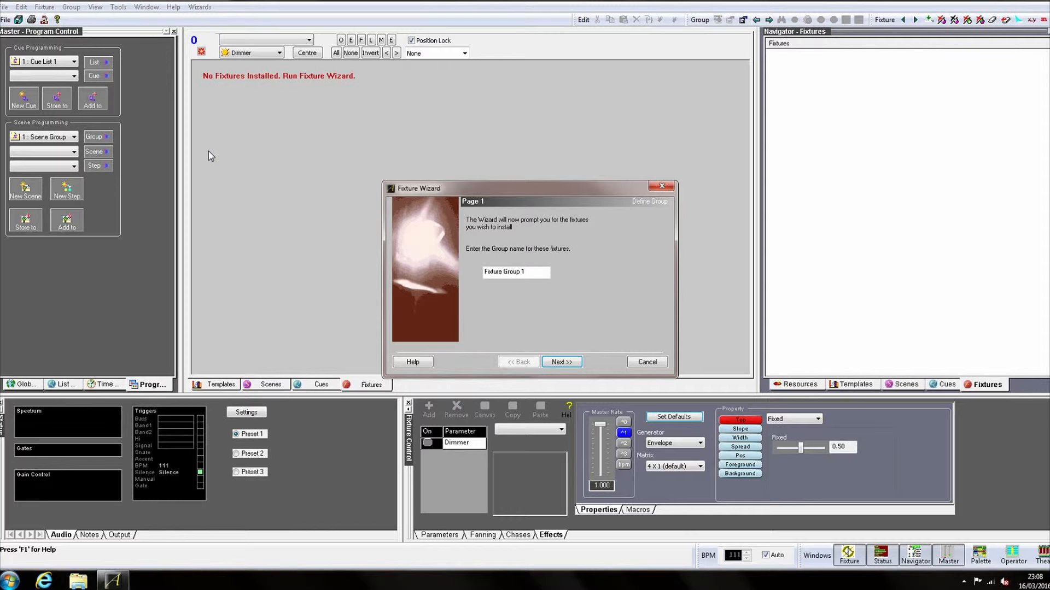
Replace 'Fixture Group 1' with the group name 'Stage Pars' and advance to the template list
{"action": "triple_click", "coordinate": [517, 272]}
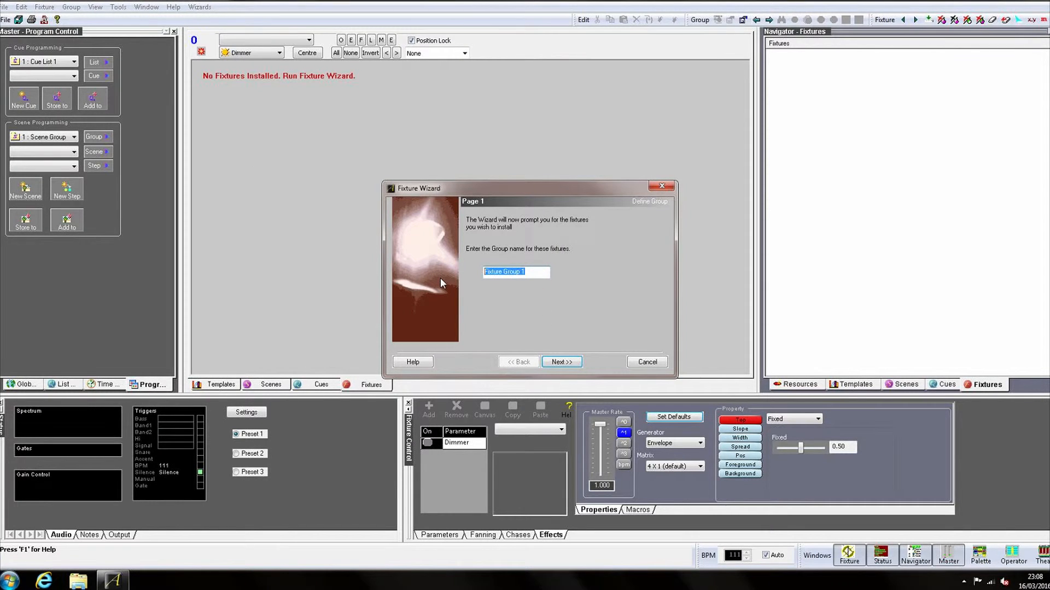
{"action": "type", "text": "Stage"}
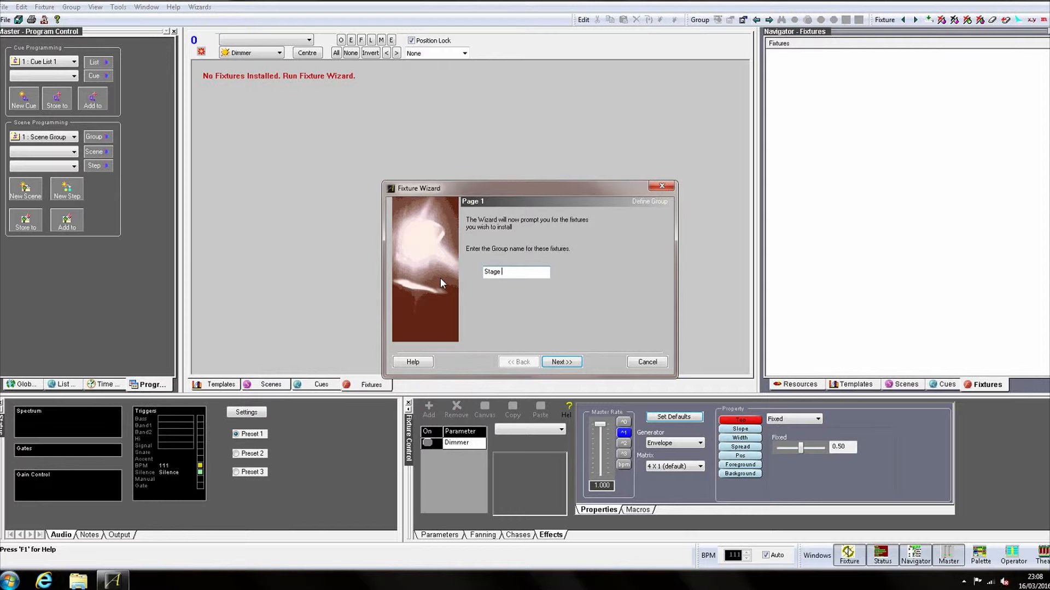
{"action": "type", "text": "Pars"}
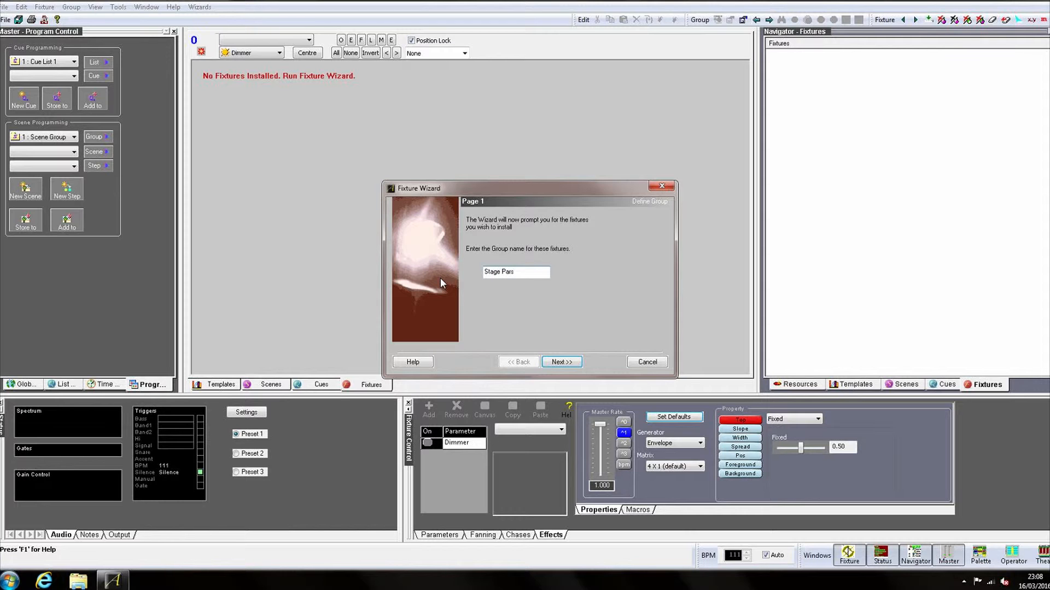
{"action": "left_click", "coordinate": [562, 362]}
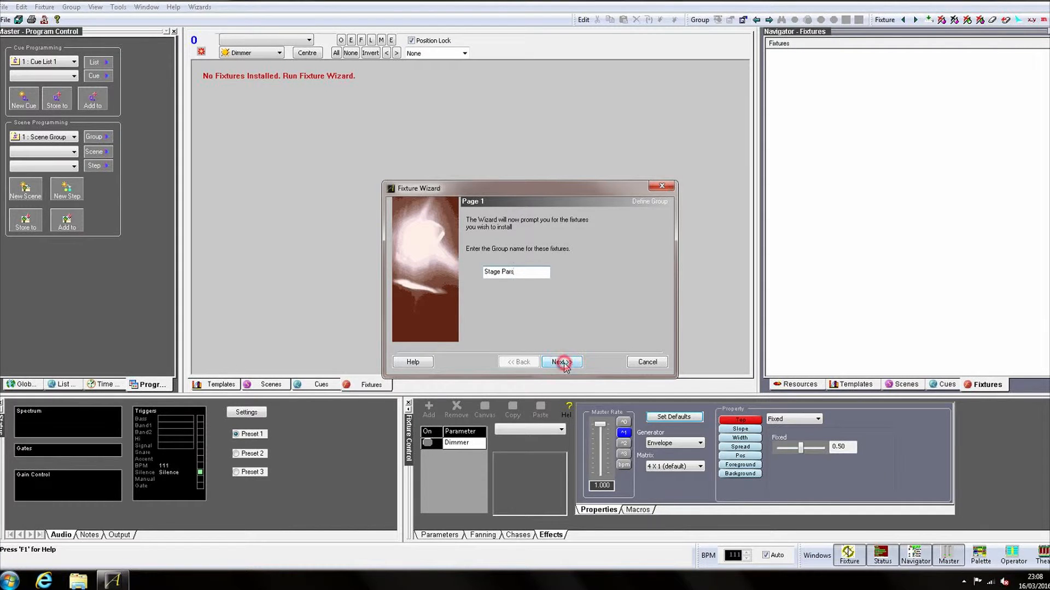
{"action": "left_click", "coordinate": [561, 362]}
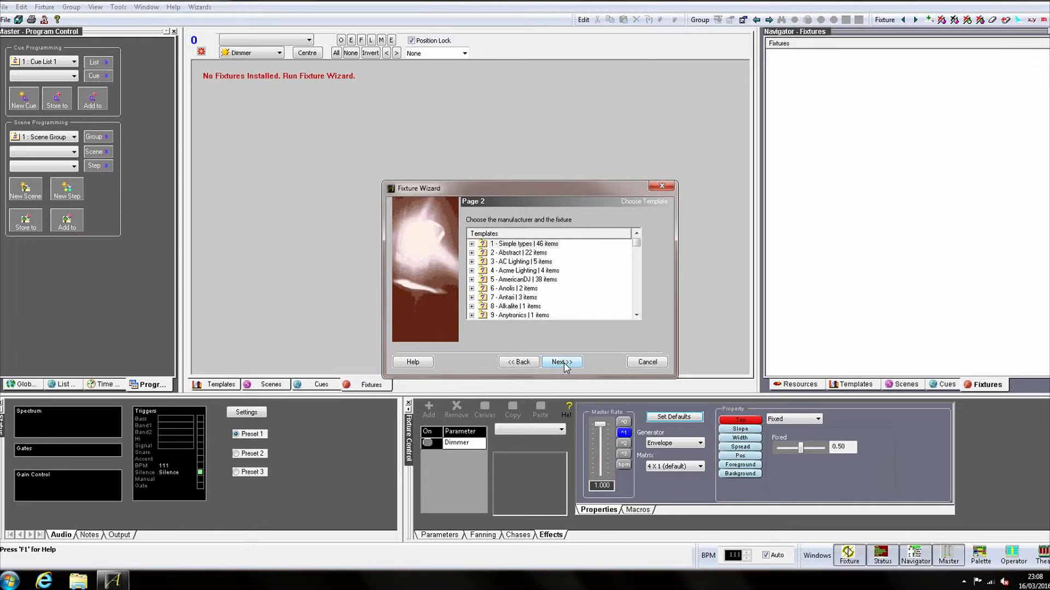
Choose the Parcan template under 1 - Simple types and continue to the addressing page
{"action": "left_click", "coordinate": [472, 244]}
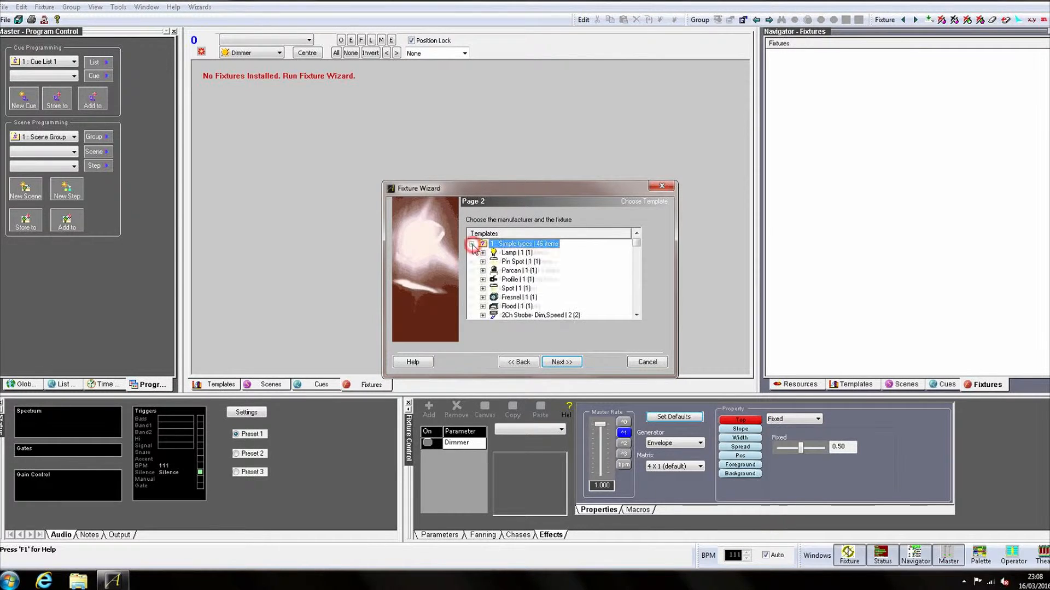
{"action": "left_click", "coordinate": [518, 270]}
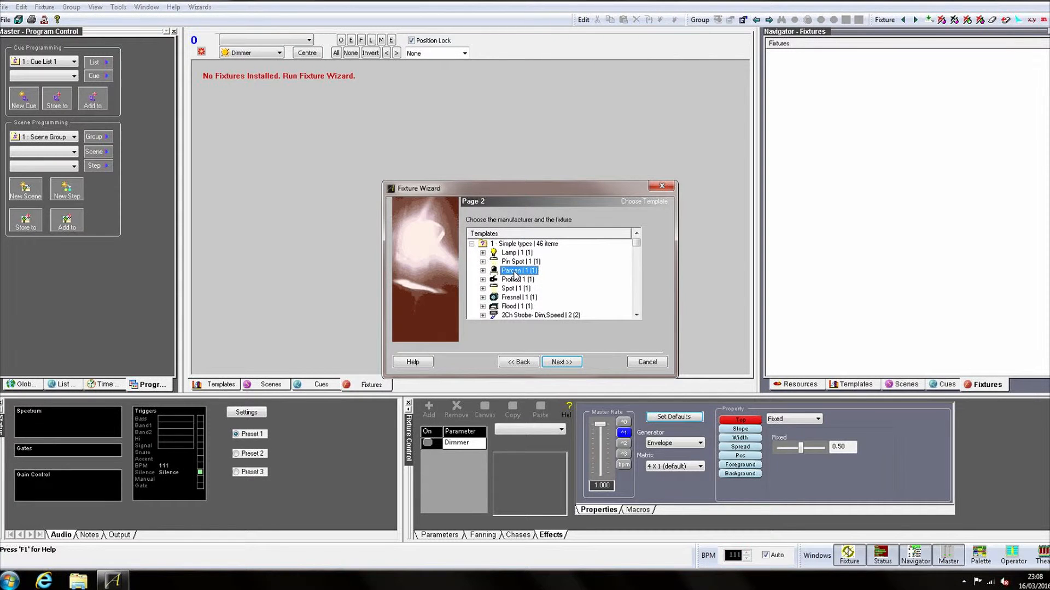
{"action": "mouse_move", "coordinate": [493, 278]}
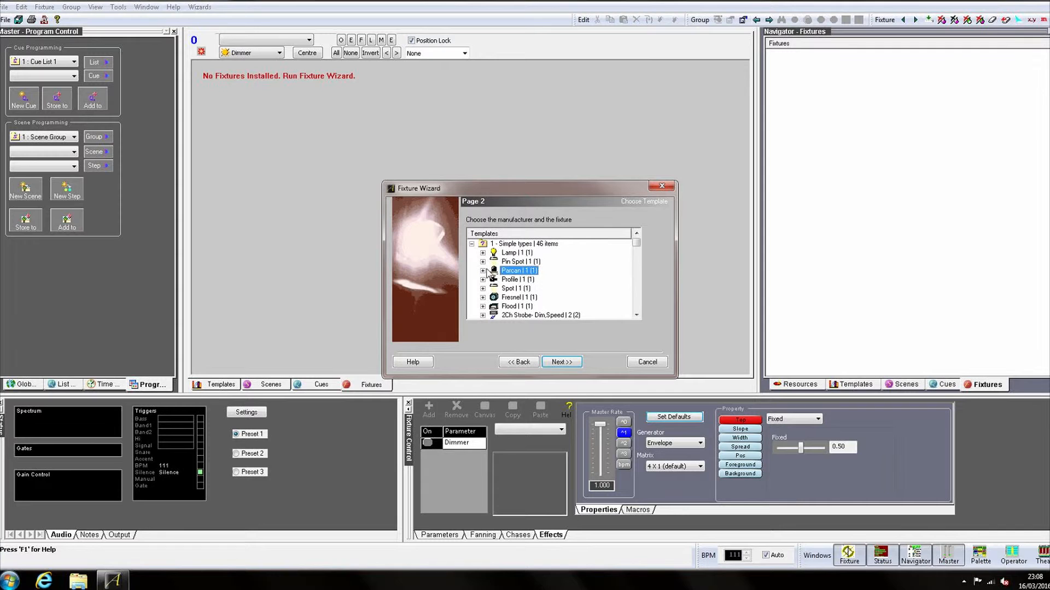
{"action": "left_click", "coordinate": [483, 270]}
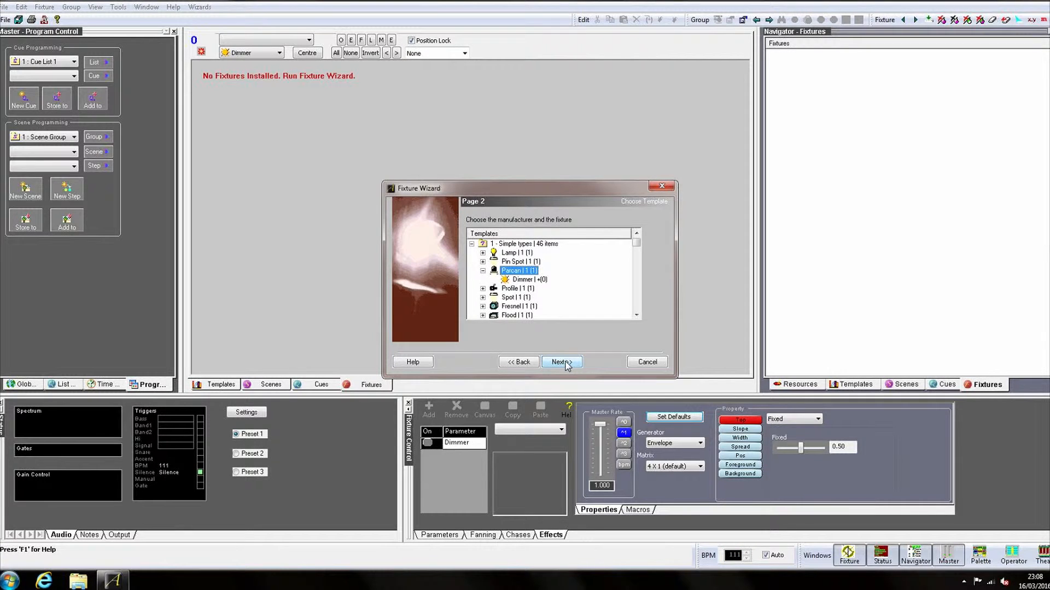
{"action": "left_click", "coordinate": [559, 362]}
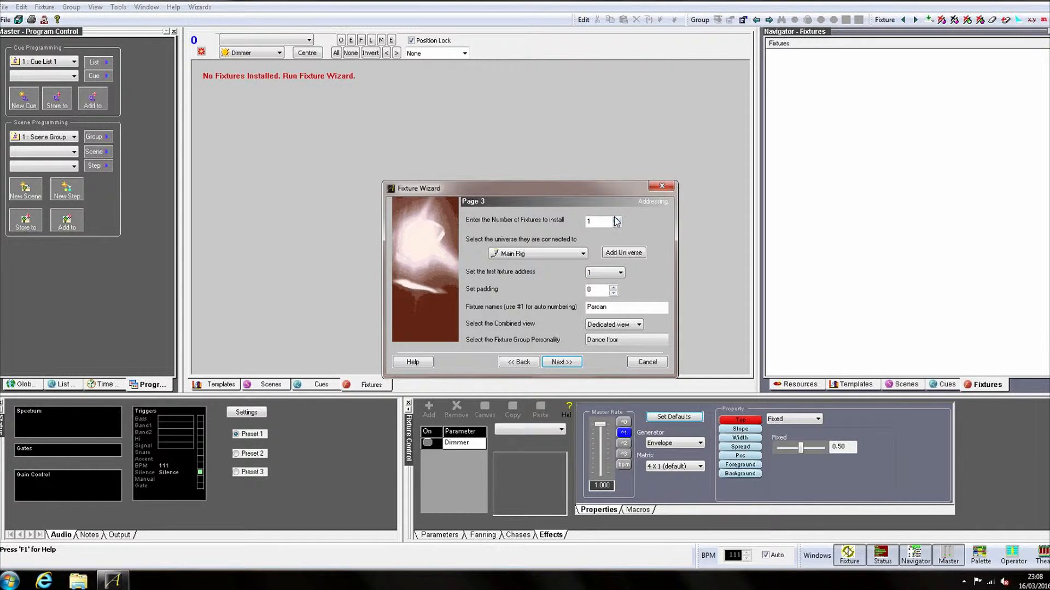
{"action": "left_click", "coordinate": [616, 219]}
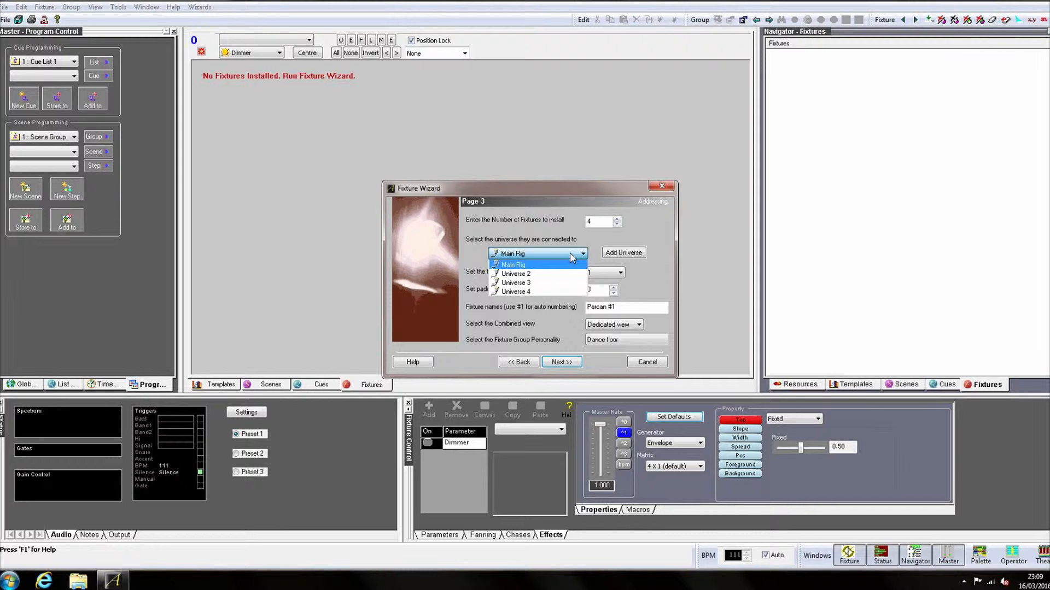
Install the four Parcans on Main Rig from address 1 with Band stage personality
{"action": "left_click", "coordinate": [513, 265]}
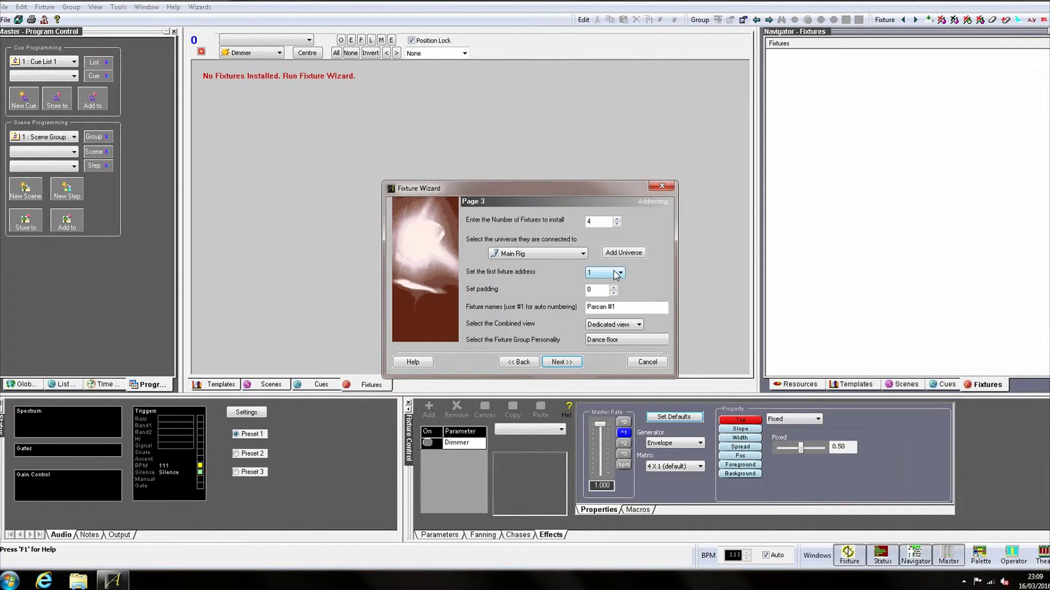
{"action": "left_click", "coordinate": [620, 273]}
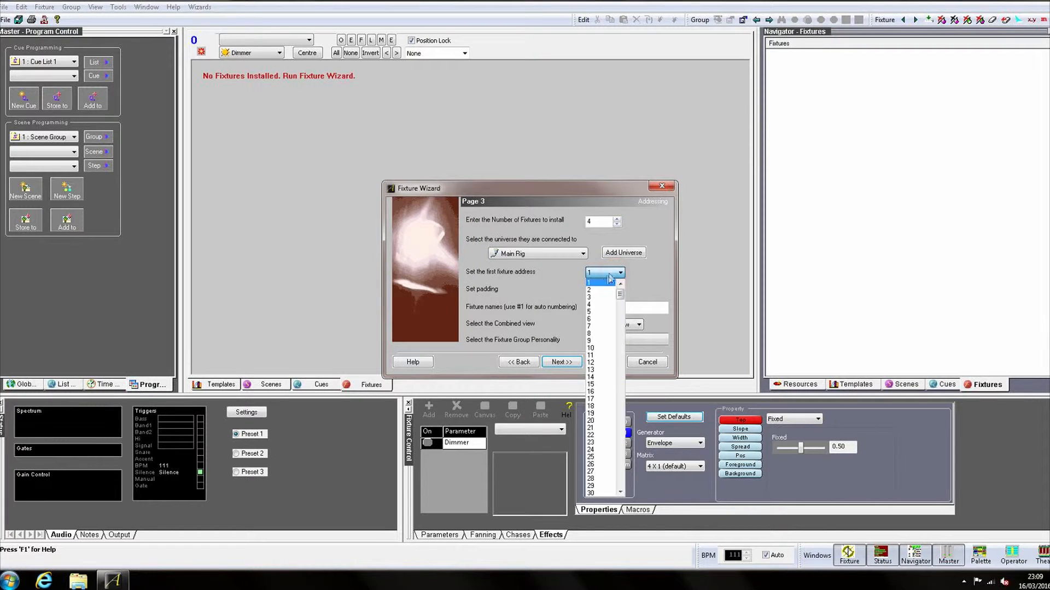
{"action": "left_click", "coordinate": [592, 282]}
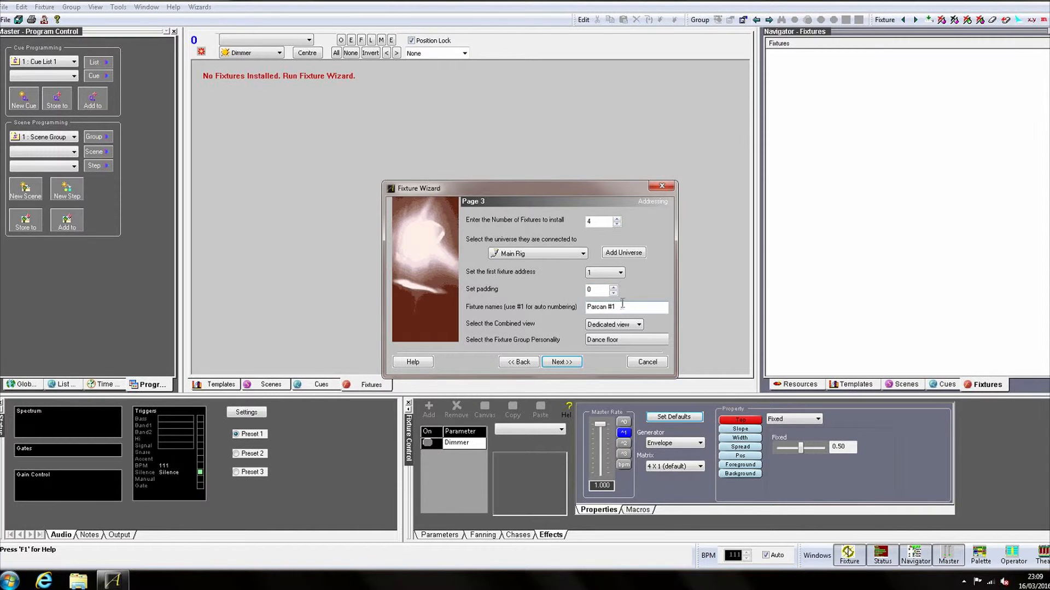
{"action": "mouse_move", "coordinate": [625, 305]}
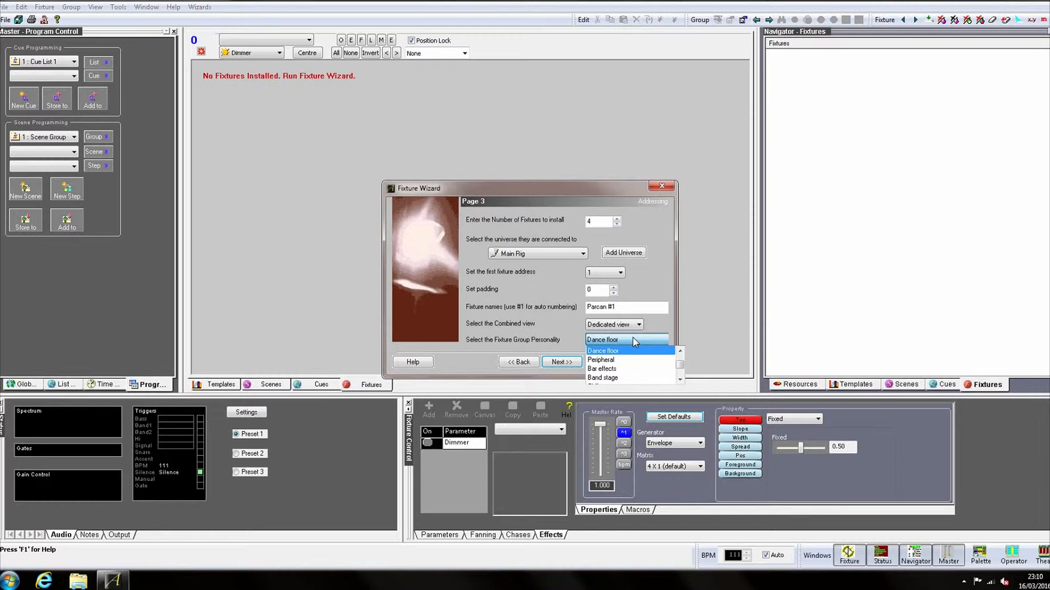
{"action": "left_click", "coordinate": [603, 378]}
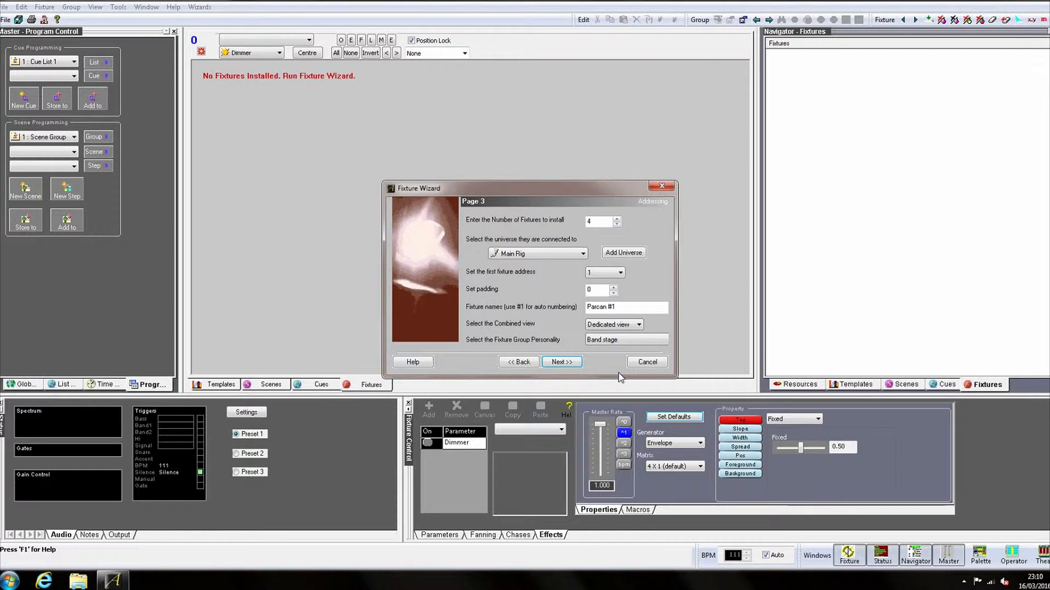
{"action": "mouse_move", "coordinate": [562, 362]}
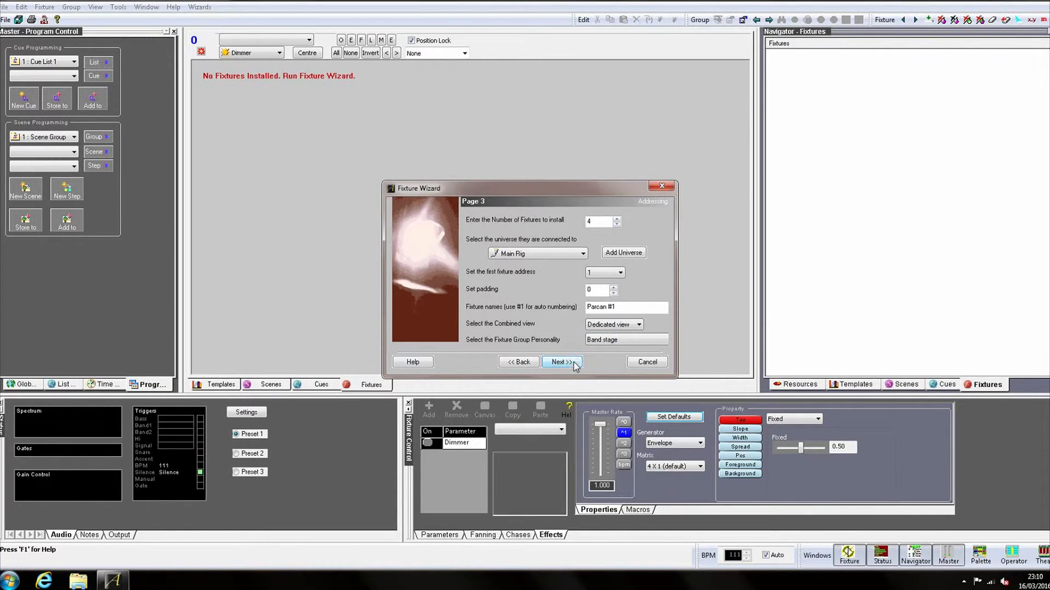
{"action": "left_click", "coordinate": [562, 362]}
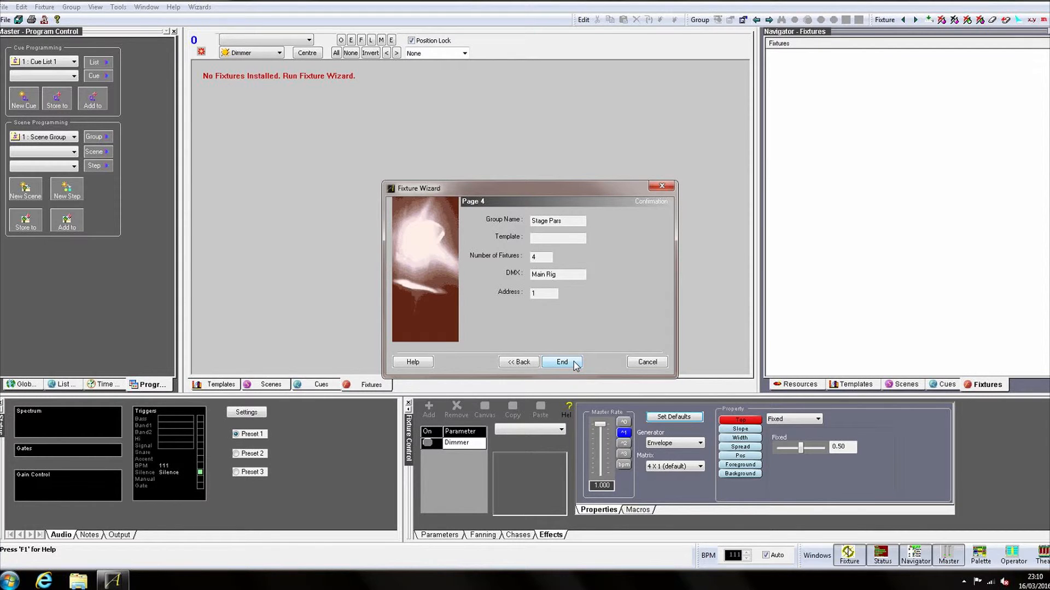
{"action": "left_click", "coordinate": [561, 362]}
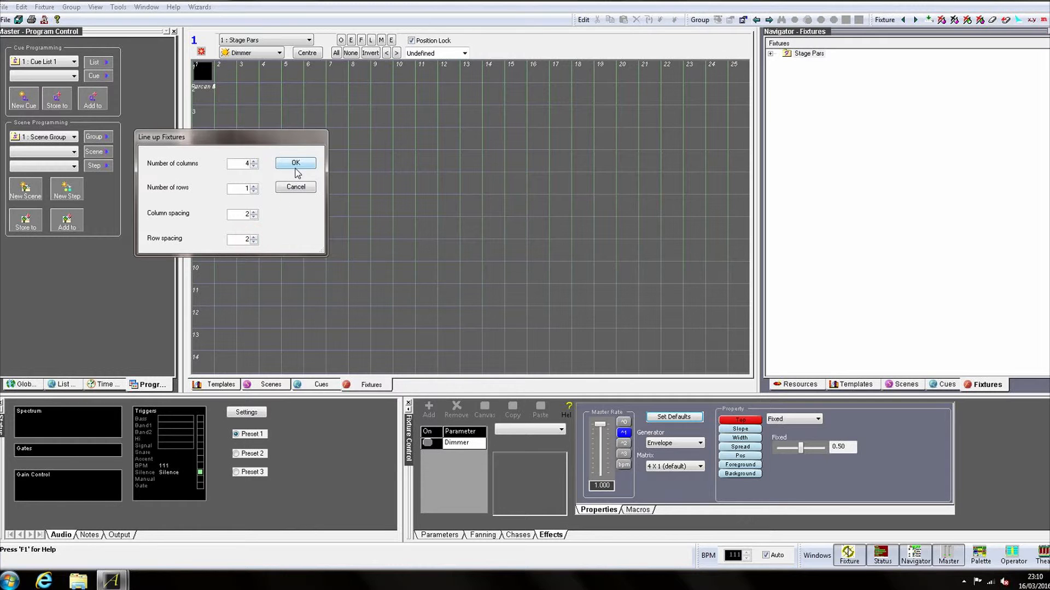
Line up the Parcans, unlock positions, drag them into grid row 5, and relock
{"action": "left_click", "coordinate": [295, 163]}
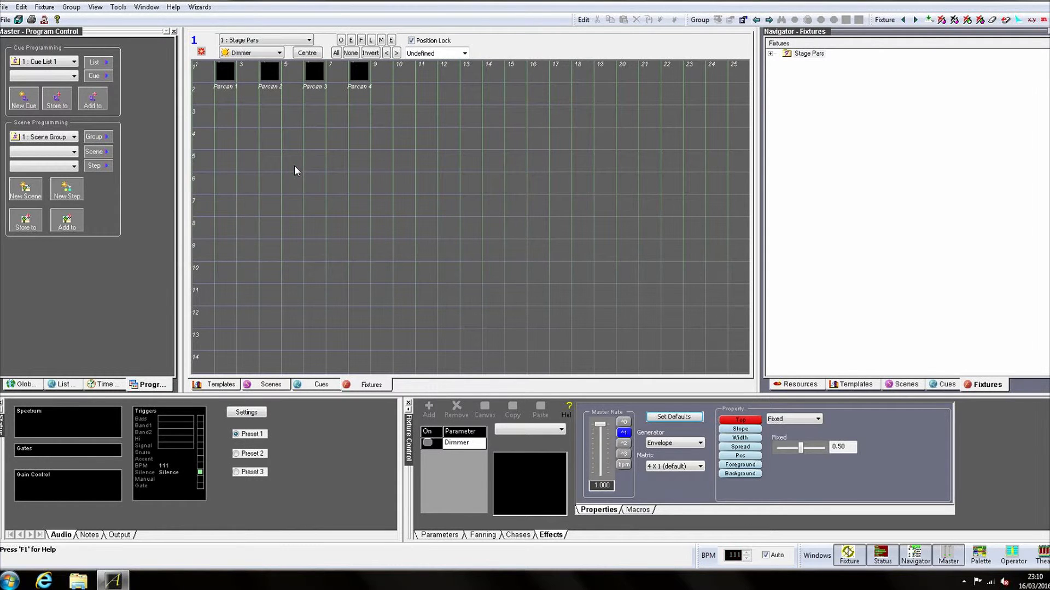
{"action": "mouse_move", "coordinate": [293, 183]}
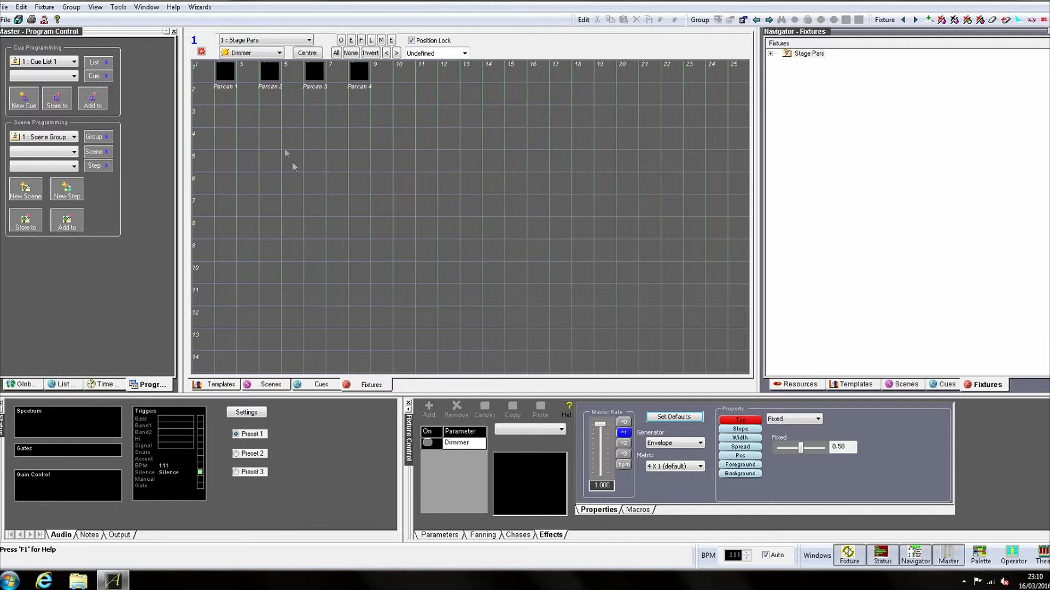
{"action": "mouse_move", "coordinate": [369, 89]}
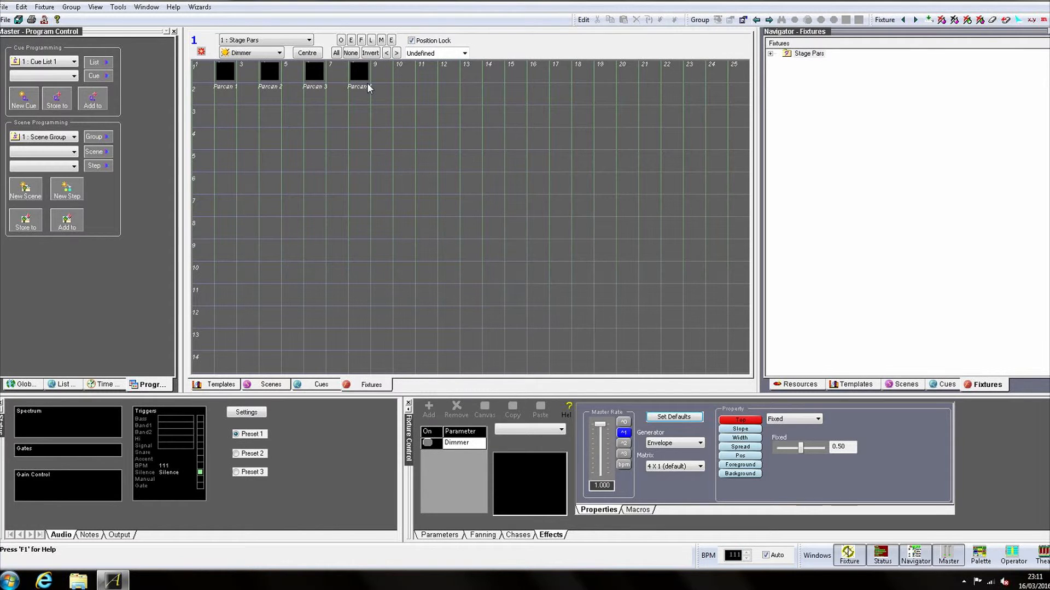
{"action": "left_click", "coordinate": [411, 40]}
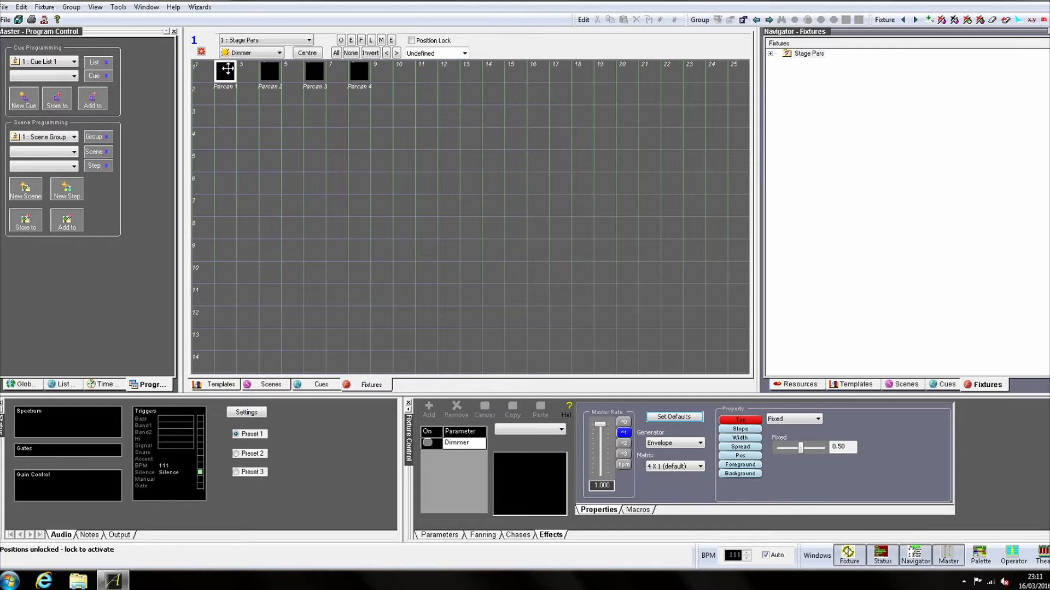
{"action": "left_click_drag", "start_coordinate": [224, 69], "coordinate": [360, 182]}
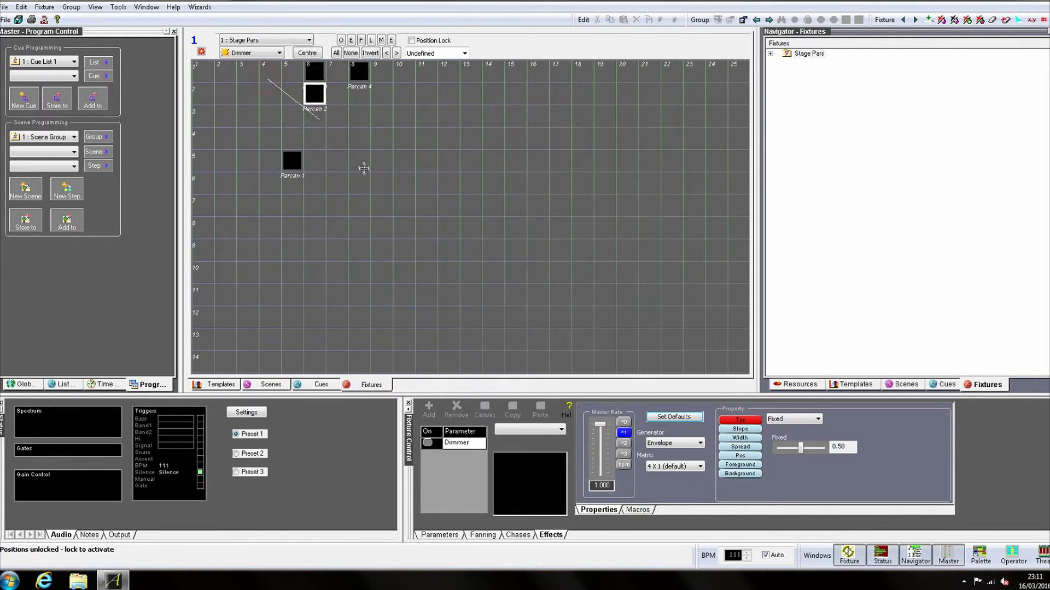
{"action": "left_click_drag", "start_coordinate": [309, 93], "coordinate": [426, 159]}
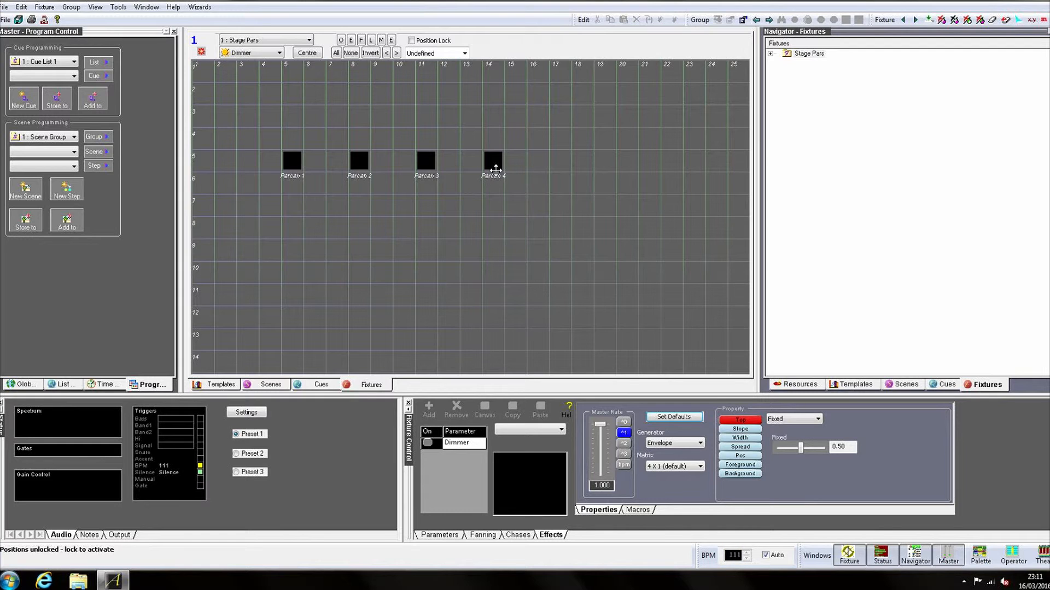
{"action": "left_click", "coordinate": [410, 40]}
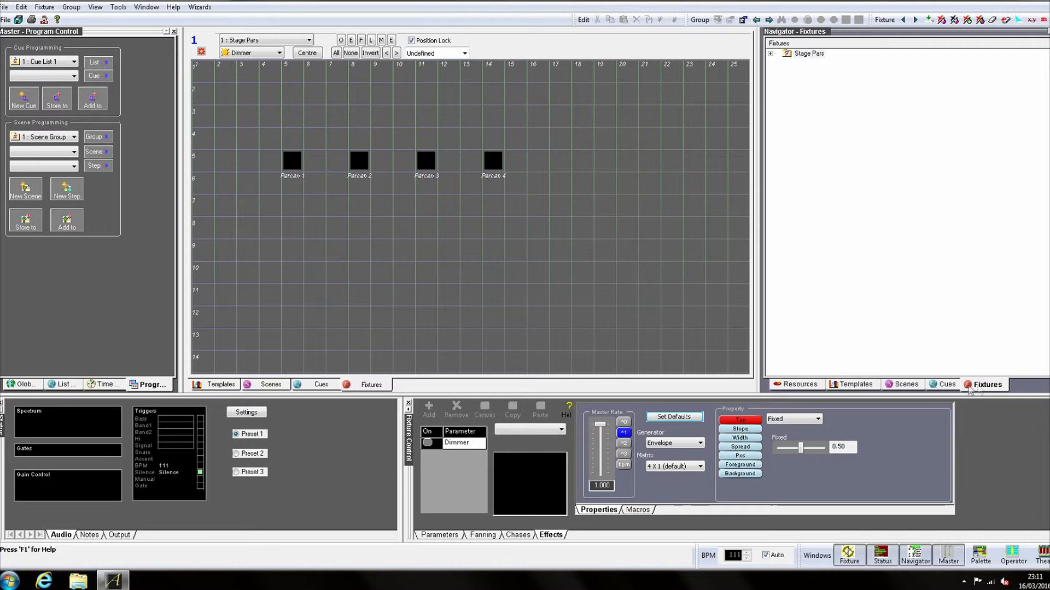
Select and expand Stage Pars in the Navigator to list Parcans 1–4
{"action": "left_click", "coordinate": [807, 54]}
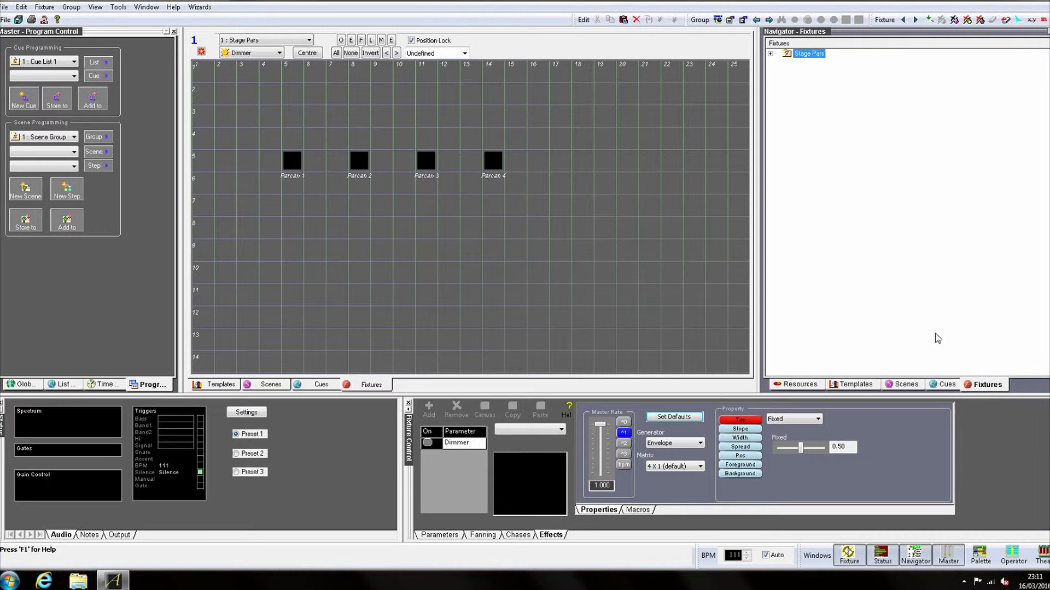
{"action": "left_click", "coordinate": [773, 54]}
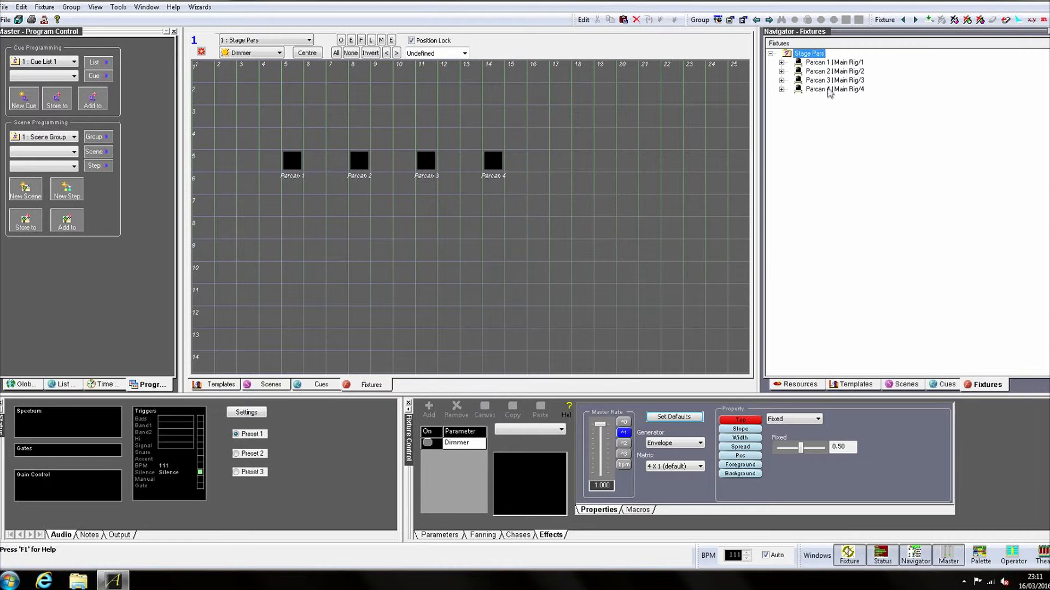
{"action": "mouse_move", "coordinate": [828, 97]}
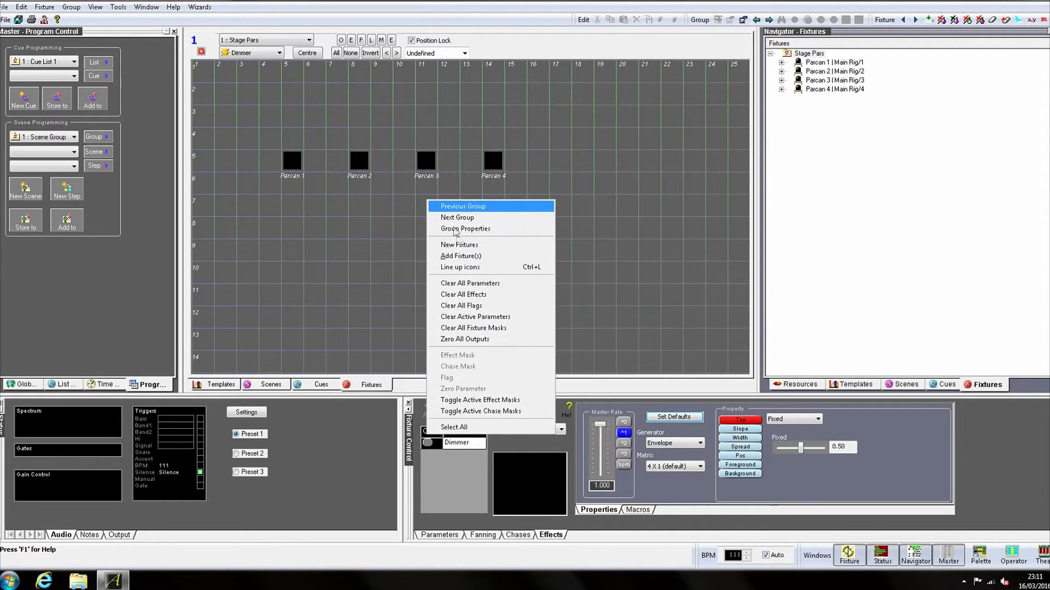
Add fixtures to Stage Pars as clones of Parcan 1, up to the addressing page
{"action": "left_click", "coordinate": [460, 255]}
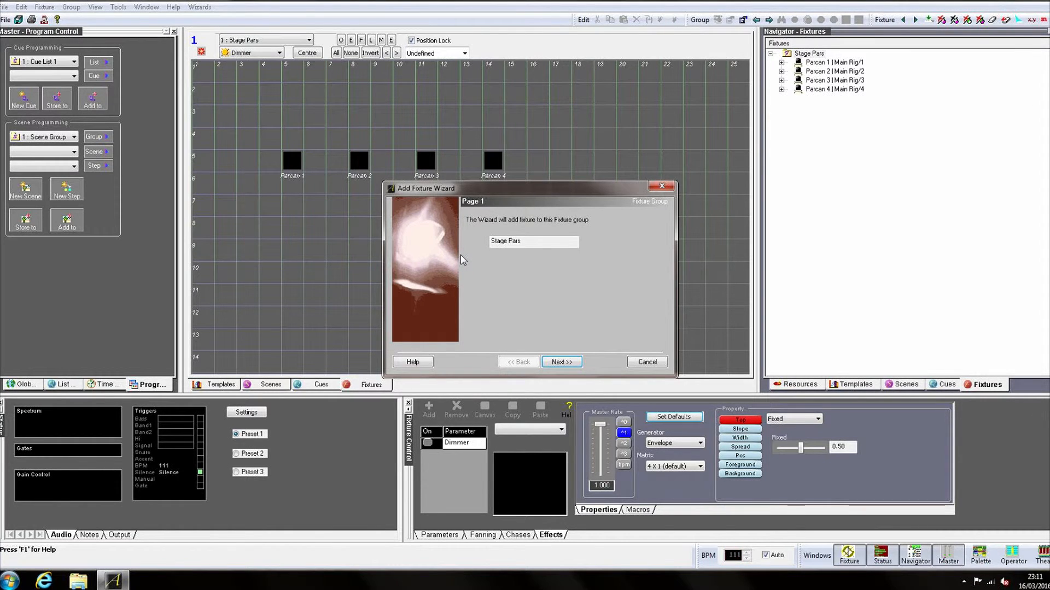
{"action": "left_click", "coordinate": [562, 362]}
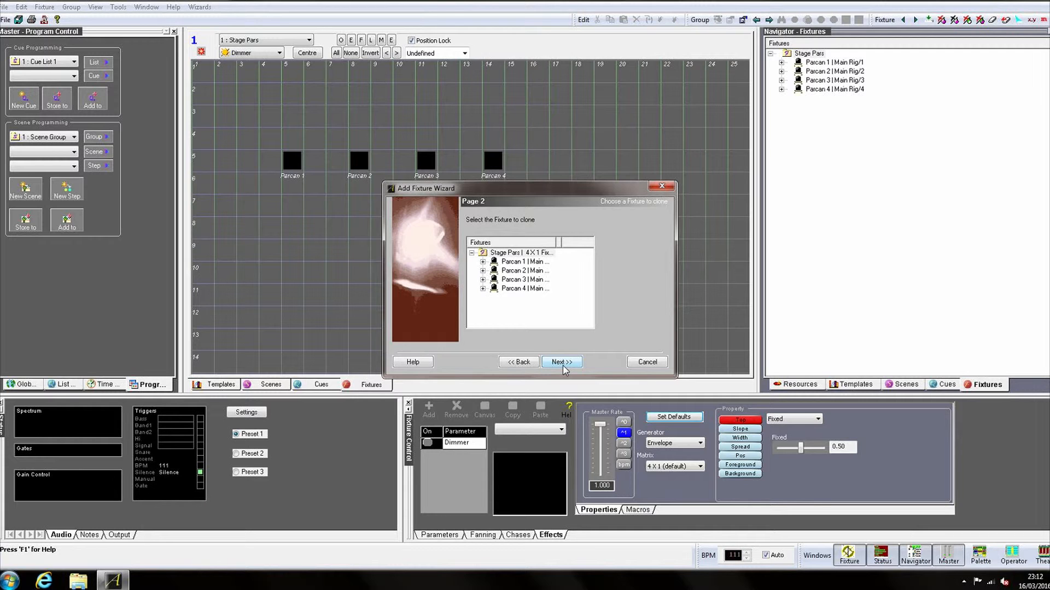
{"action": "left_click", "coordinate": [523, 262]}
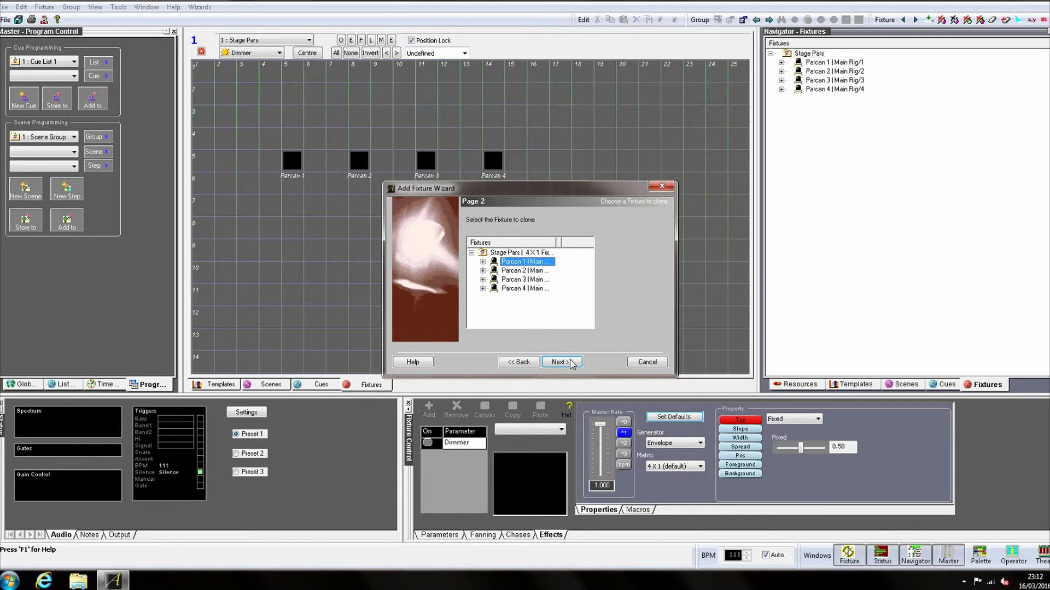
{"action": "left_click", "coordinate": [560, 362]}
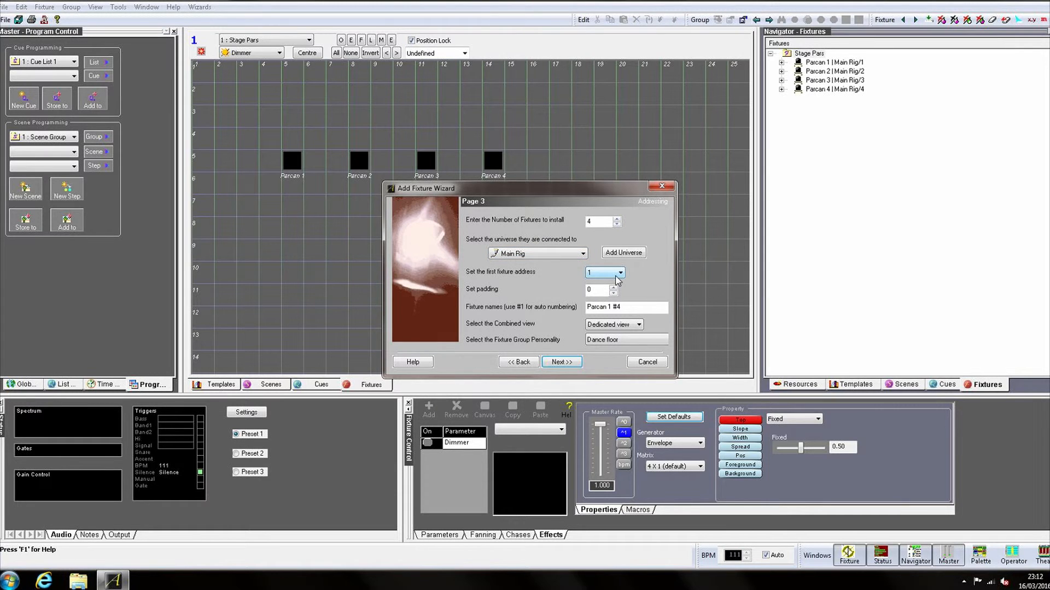
Start the four clones at address 5, named 'Parcan #5', and finish the wizard
{"action": "left_click", "coordinate": [618, 273]}
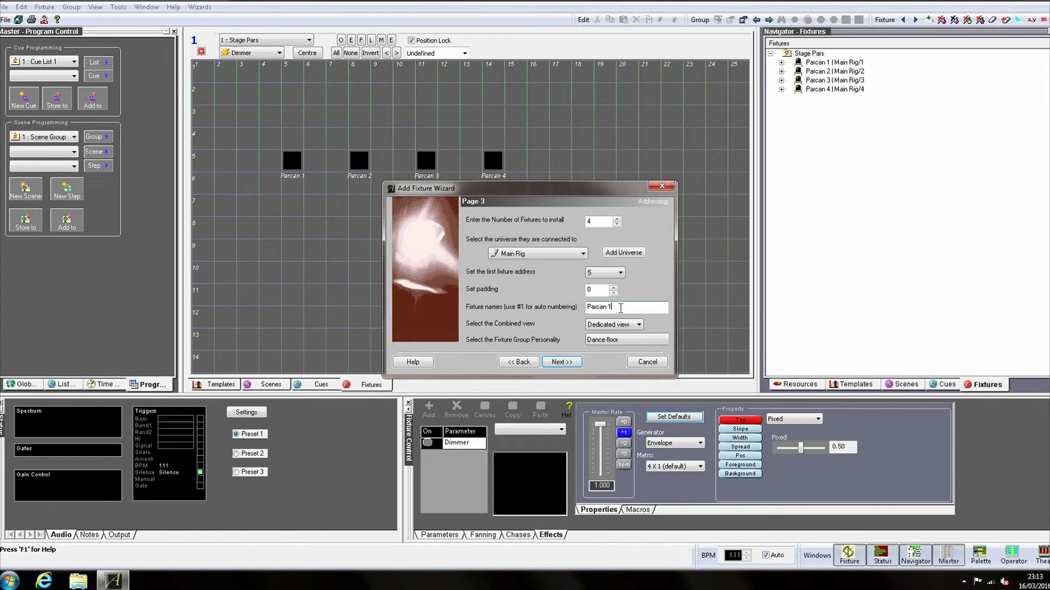
{"action": "key", "text": "Backspace"}
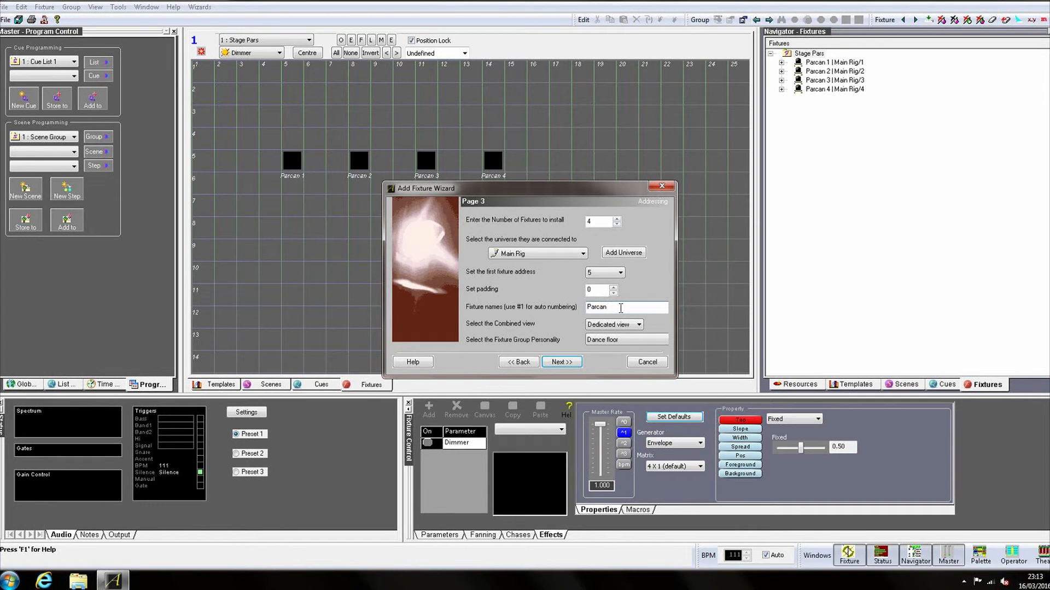
{"action": "type", "text": "#5"}
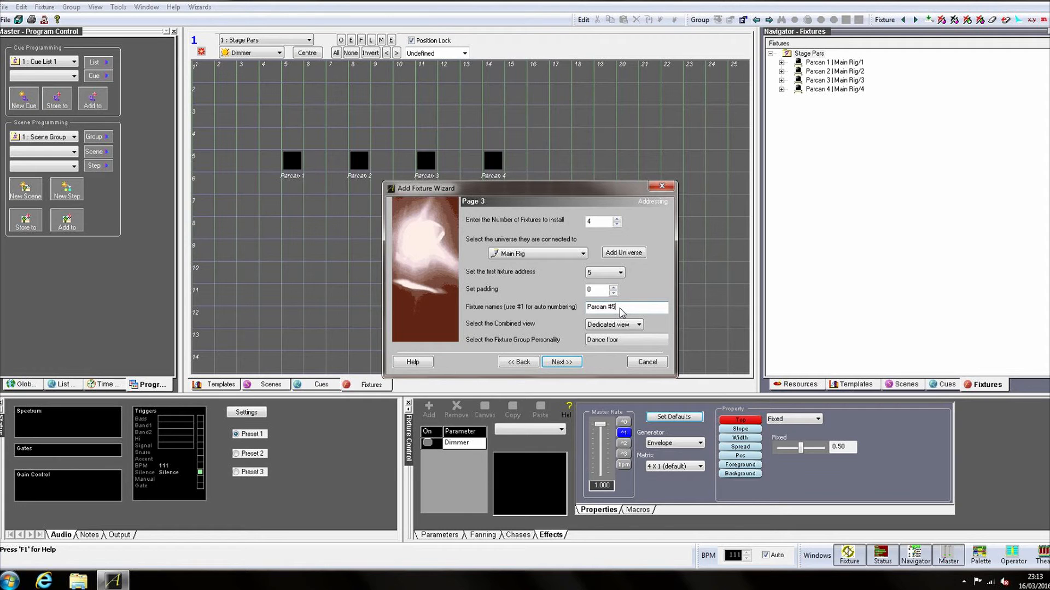
{"action": "left_click", "coordinate": [562, 362]}
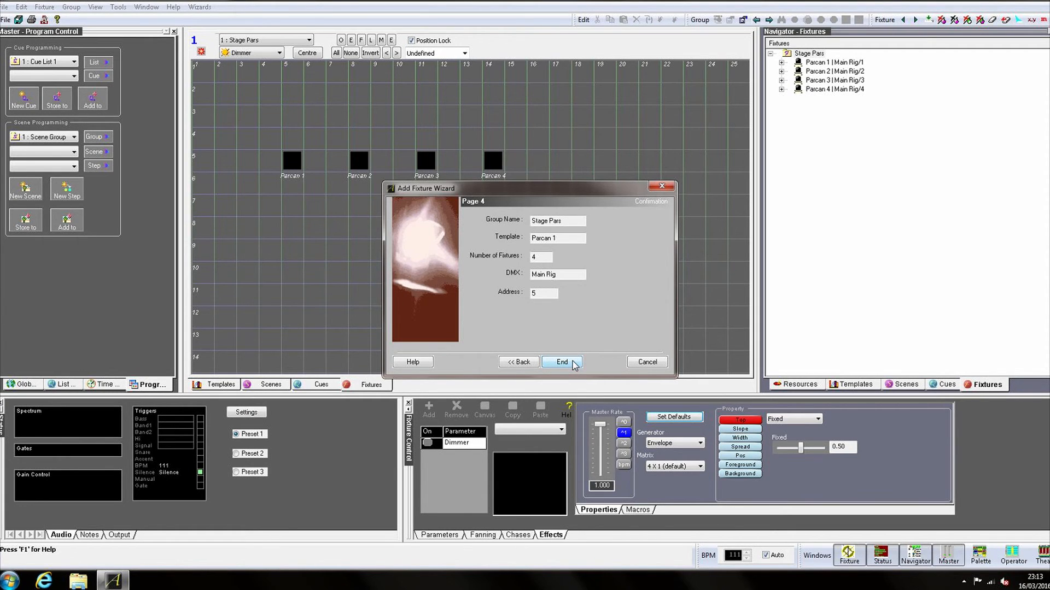
{"action": "left_click", "coordinate": [562, 362]}
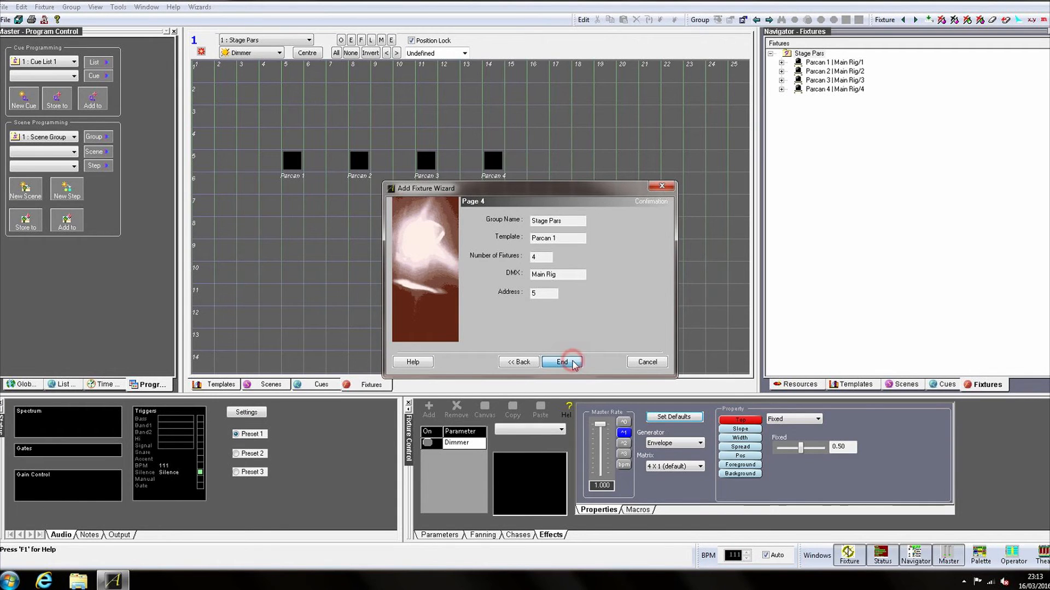
Line up all eight Parcans as 4 columns by 2 rows
{"action": "left_click", "coordinate": [561, 361]}
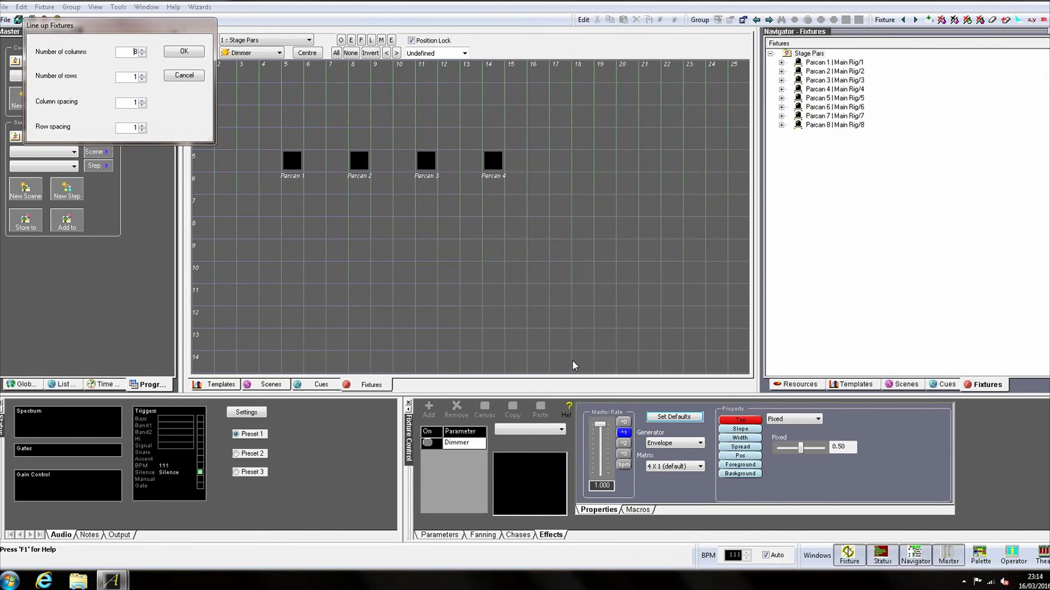
{"action": "mouse_move", "coordinate": [346, 135]}
{"action": "type", "text": "4"}
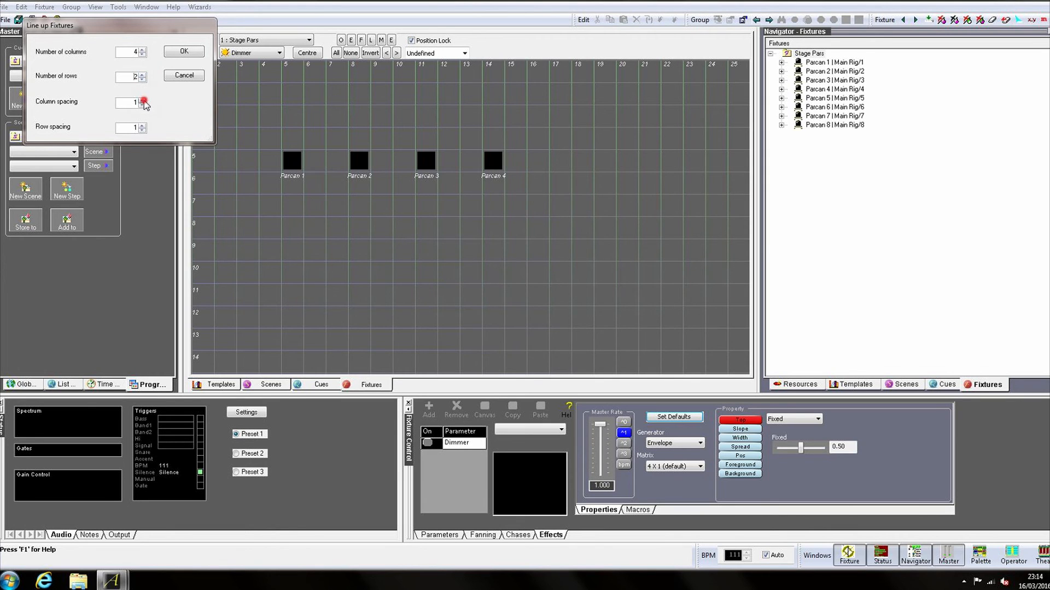
{"action": "left_click", "coordinate": [184, 50]}
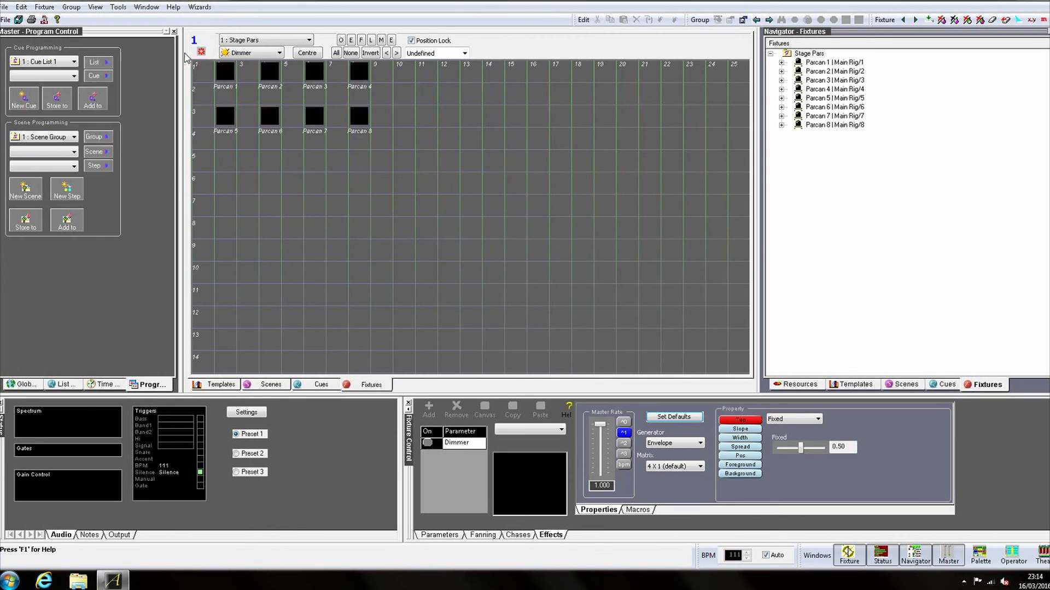
{"action": "mouse_move", "coordinate": [253, 169]}
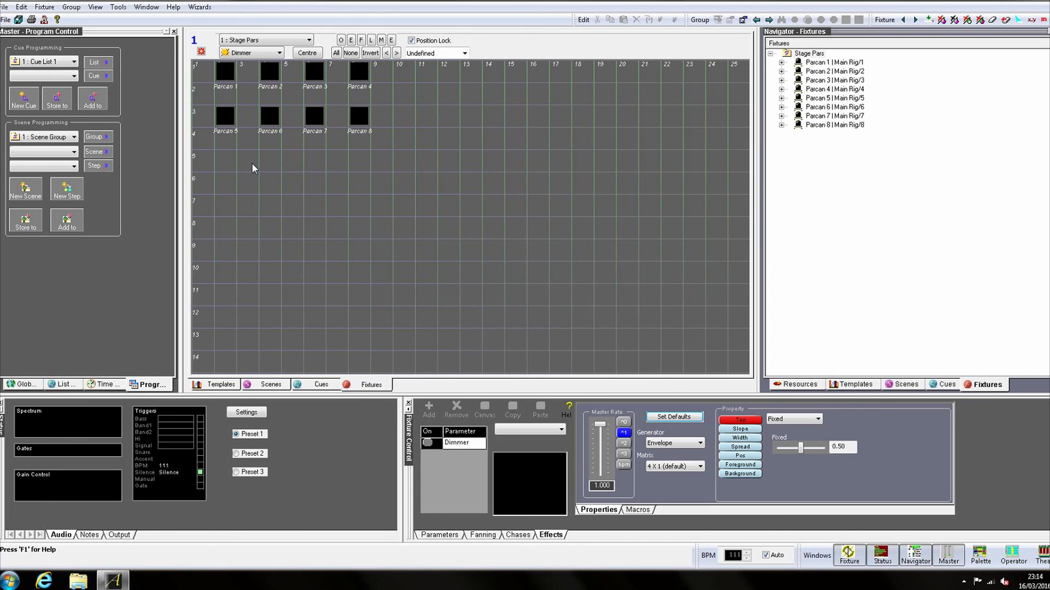